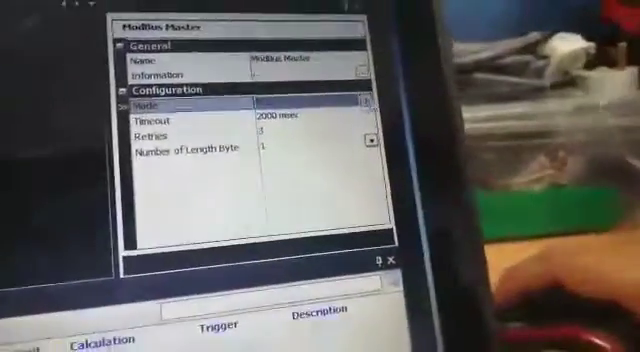
Expand the Modbus Master Mode dropdown to reveal RTU, ASCII and Modbus TCP
click(368, 100)
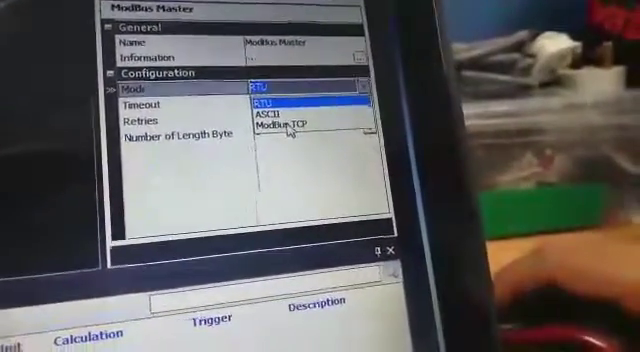